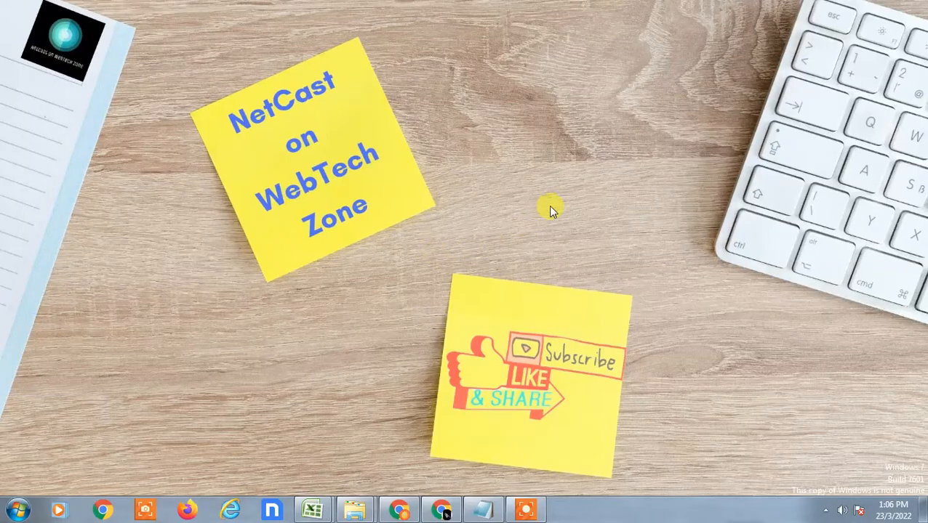
mouse_move(513, 251)
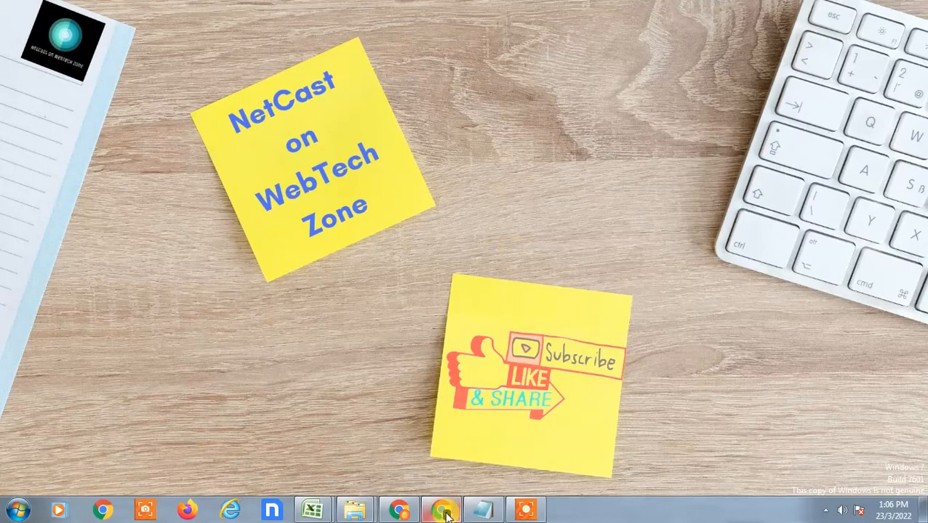
mouse_move(442, 509)
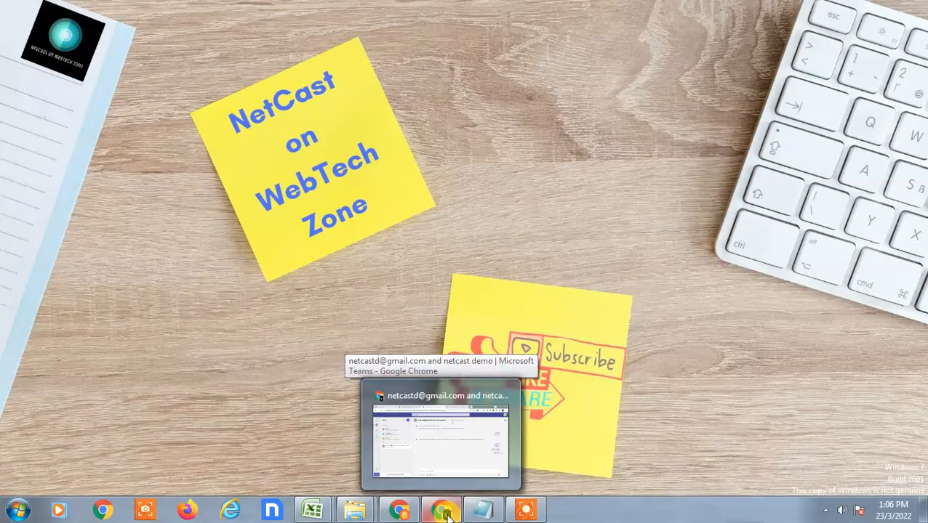
mouse_move(453, 358)
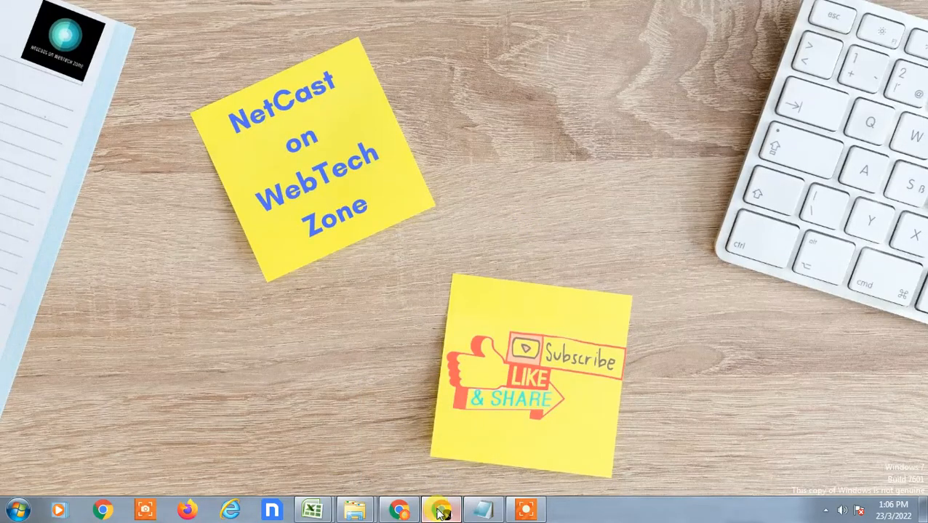
Bring the browser back from the taskbar and return to the Teams group conversation
left_click(442, 509)
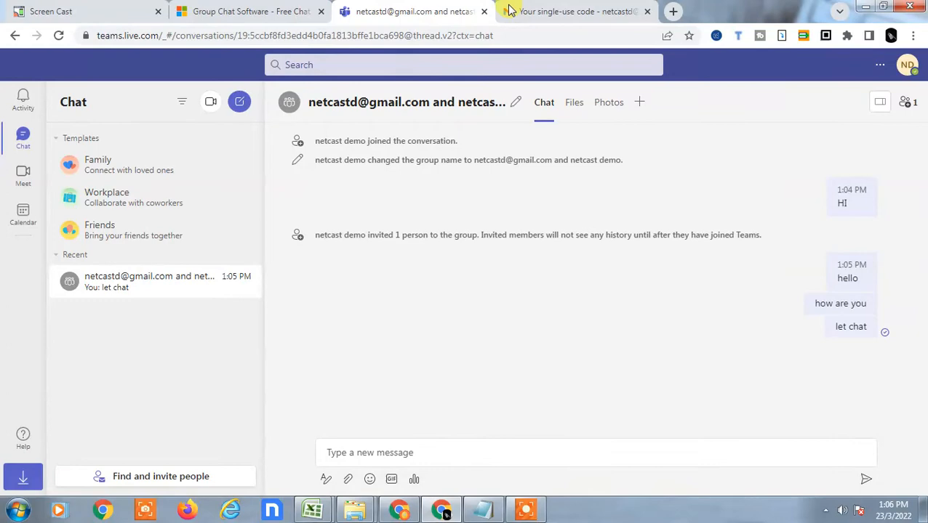
left_click(574, 11)
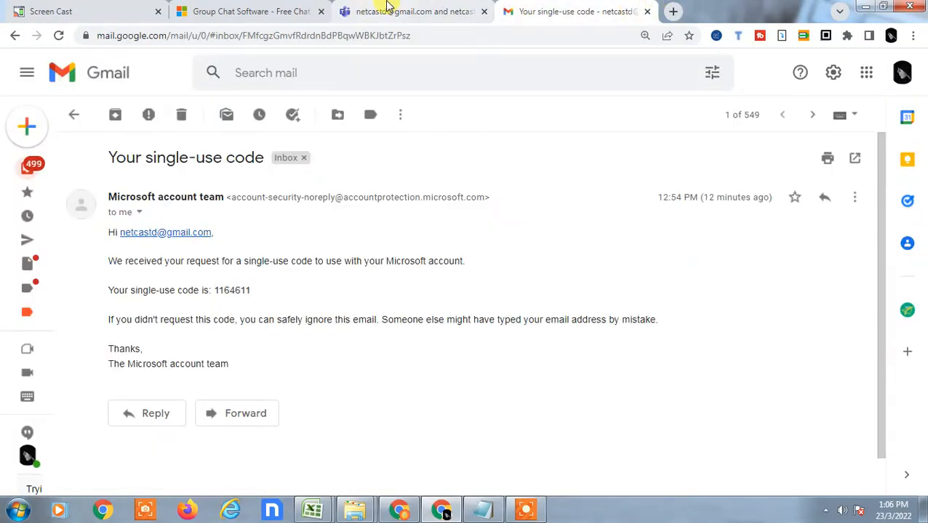
left_click(412, 11)
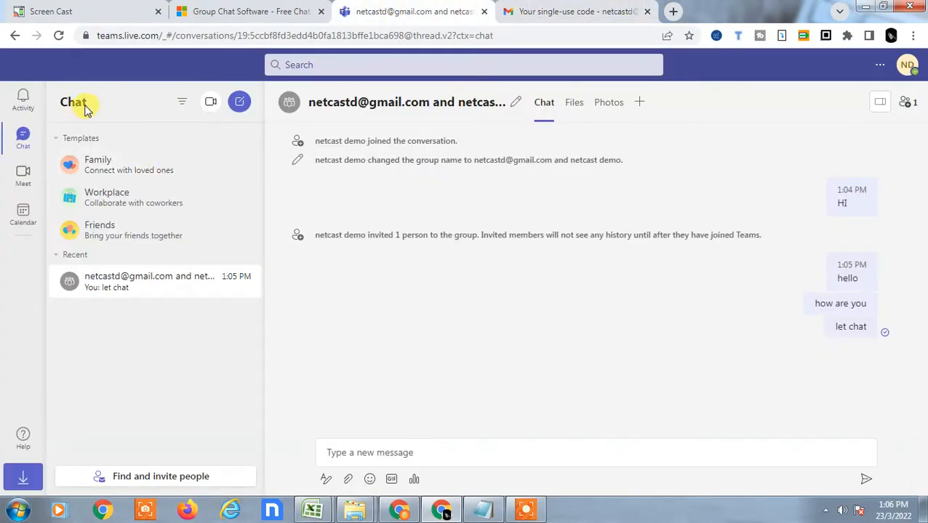
mouse_move(23, 476)
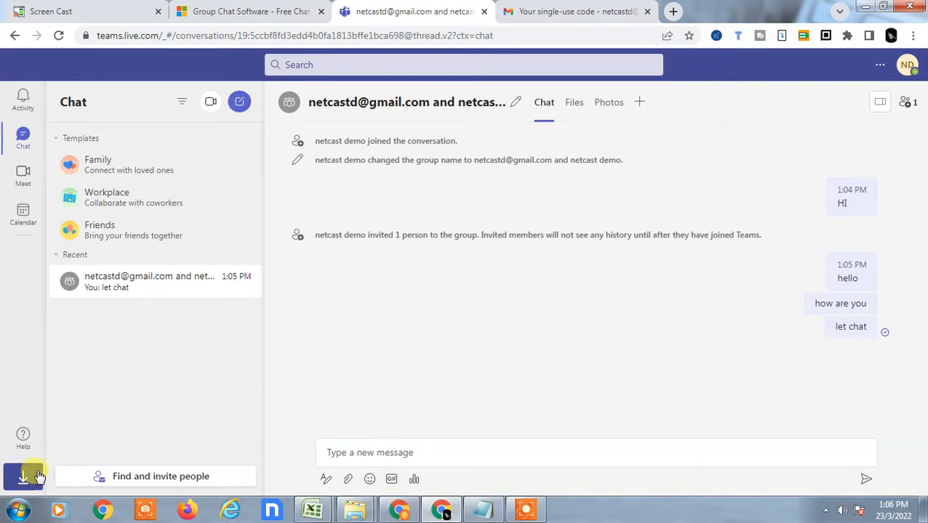
left_click(16, 35)
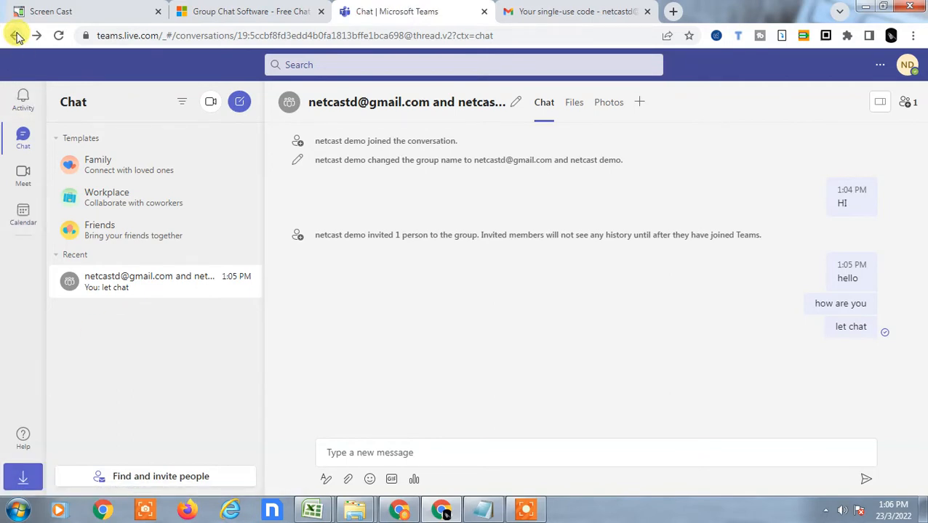
left_click(18, 35)
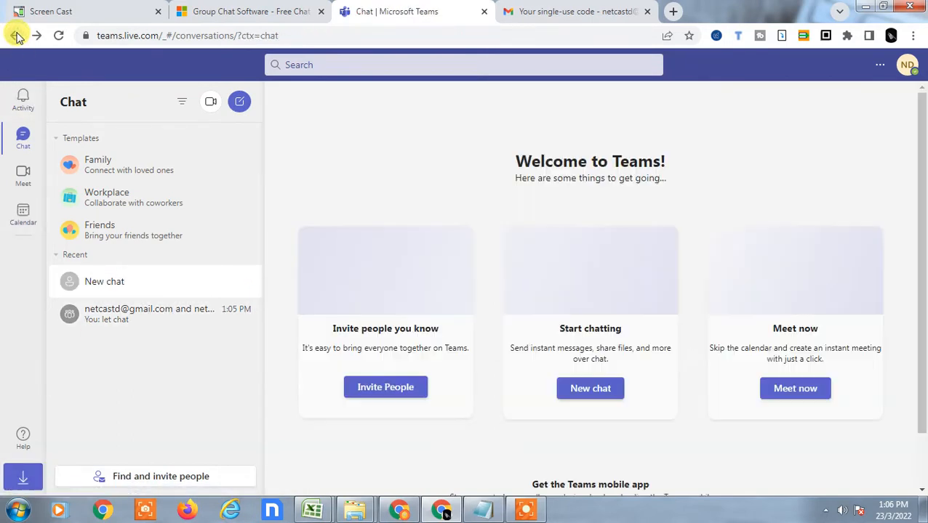
left_click(149, 314)
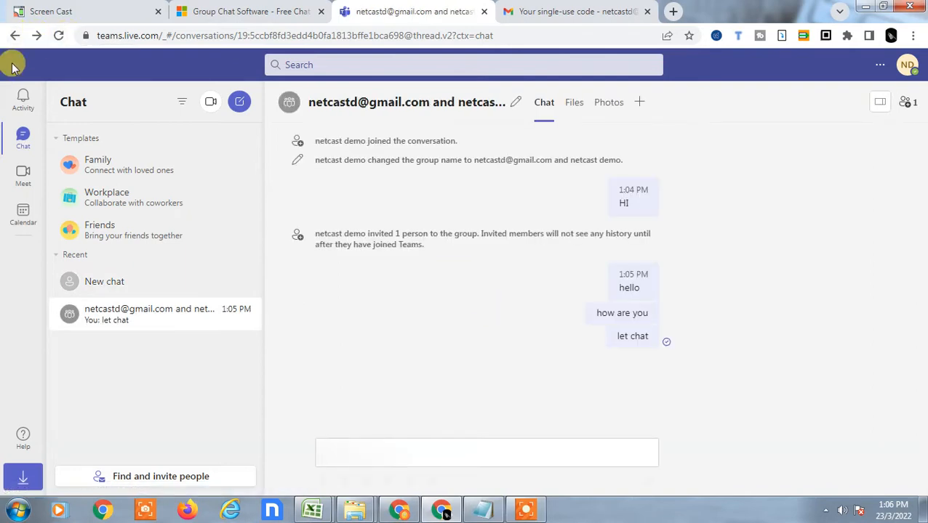
Open the group chat's details panel and view the account settings section
left_click(14, 36)
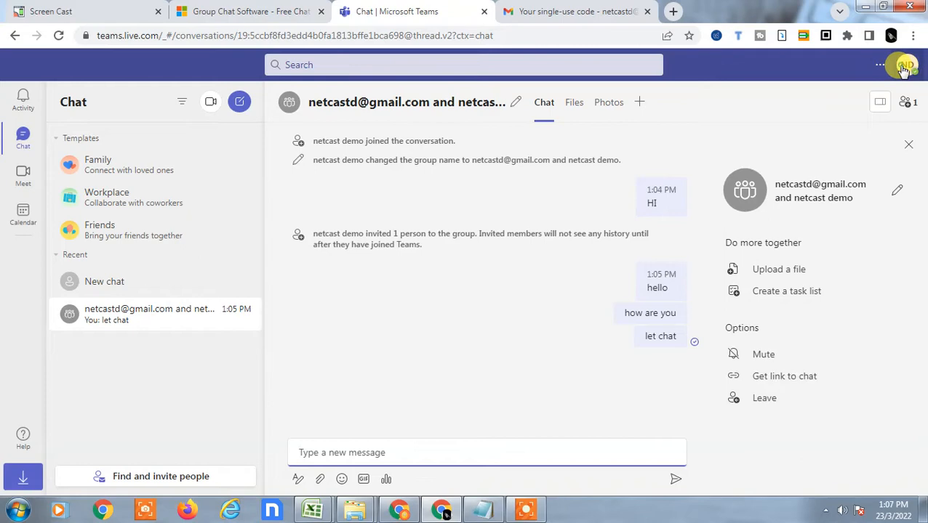
left_click(903, 65)
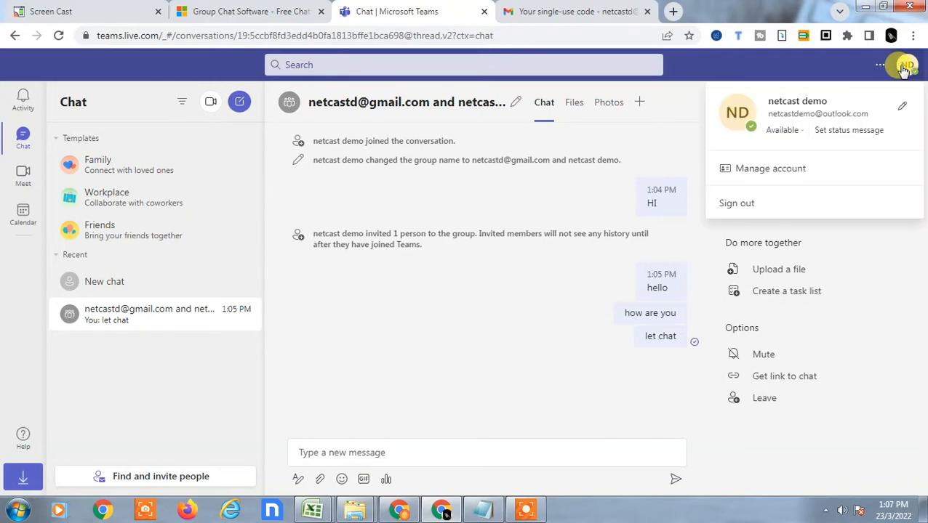
mouse_move(752, 168)
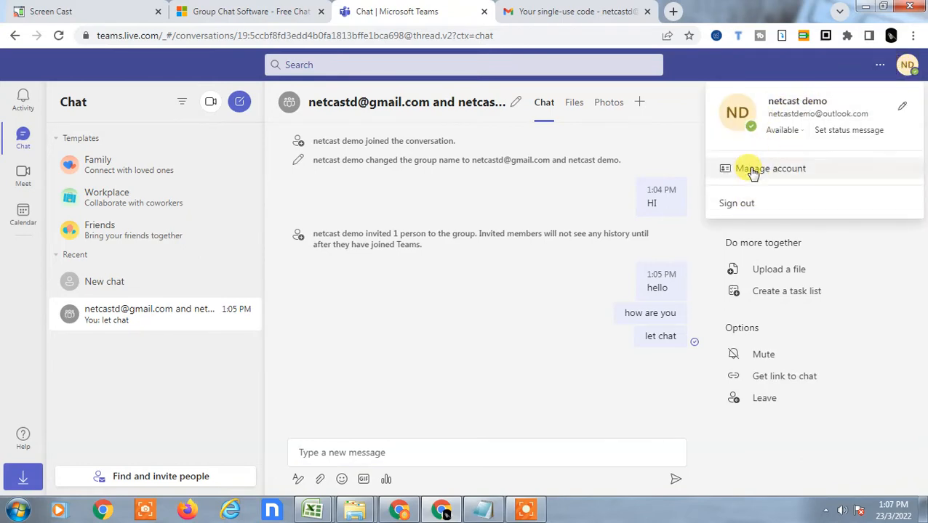
left_click(770, 168)
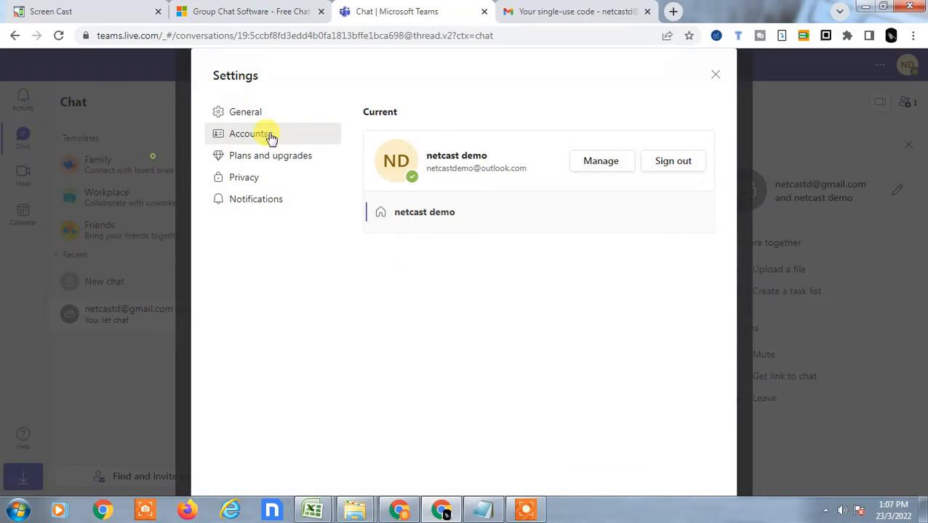
left_click(714, 74)
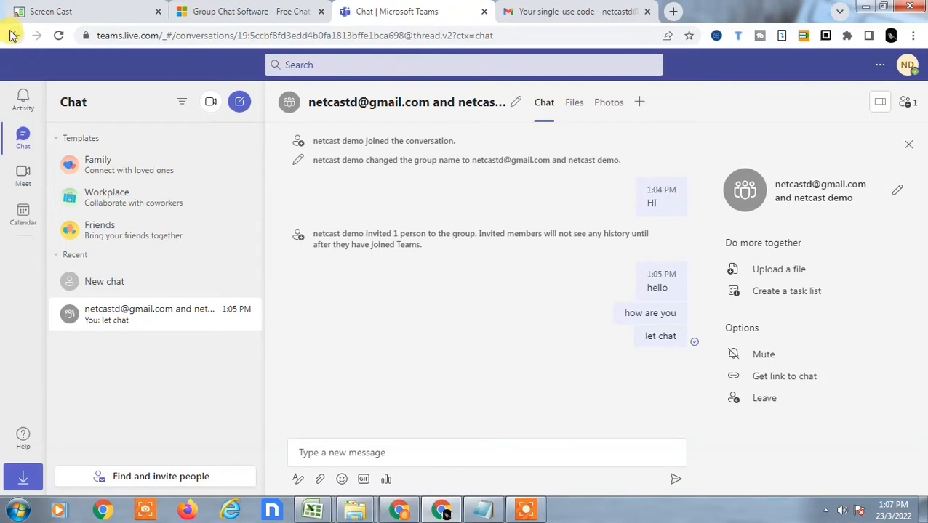
Open the empty New chat draft, then return to the group conversation to discard it
left_click(22, 215)
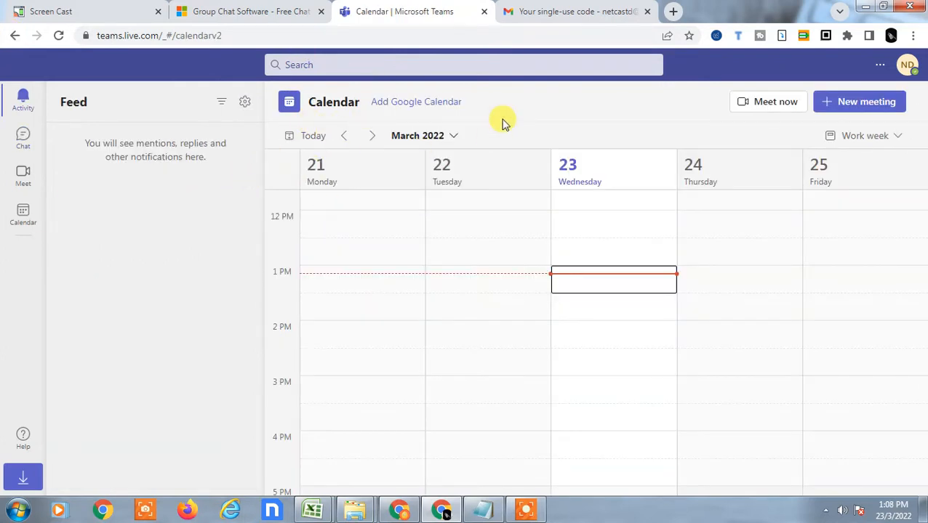
mouse_move(23, 146)
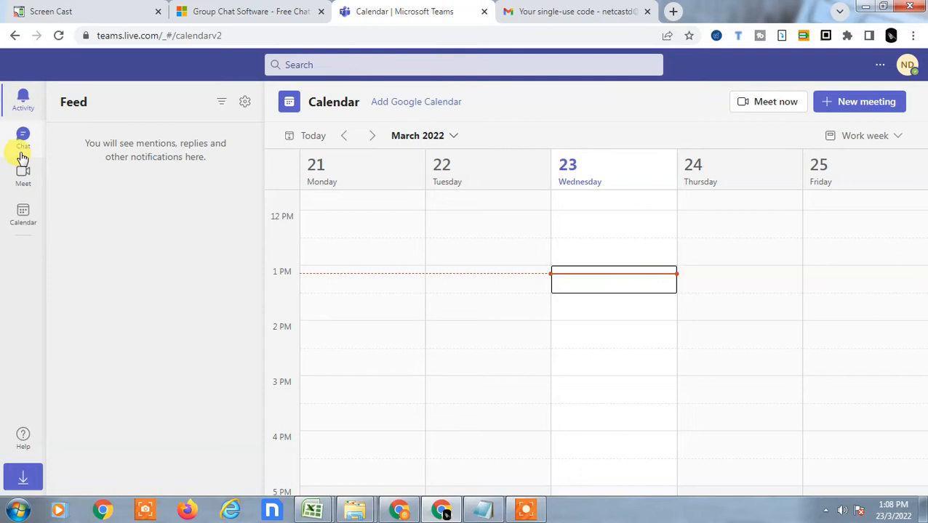
left_click(22, 139)
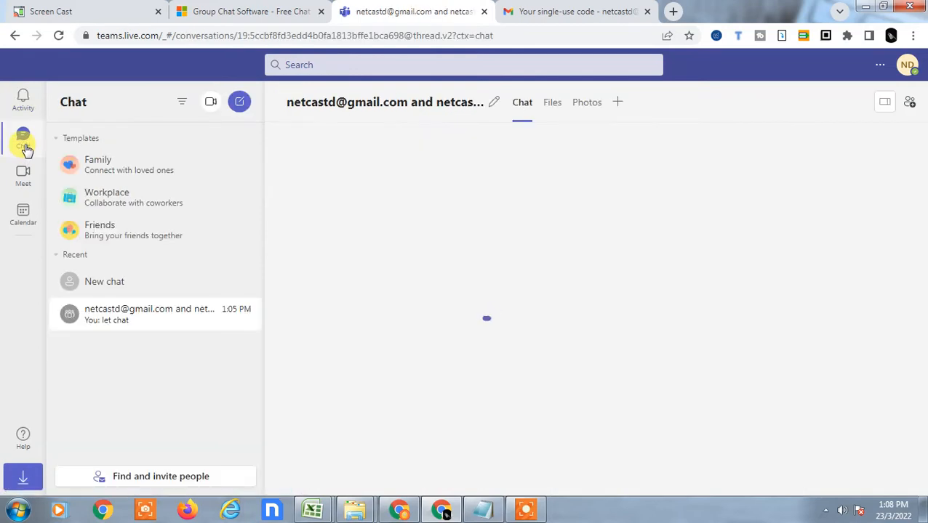
left_click(149, 314)
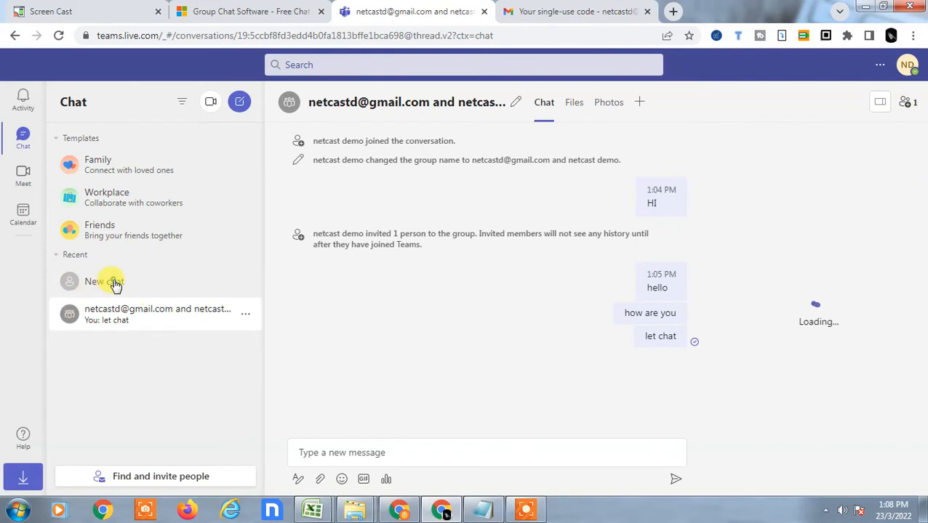
left_click(104, 282)
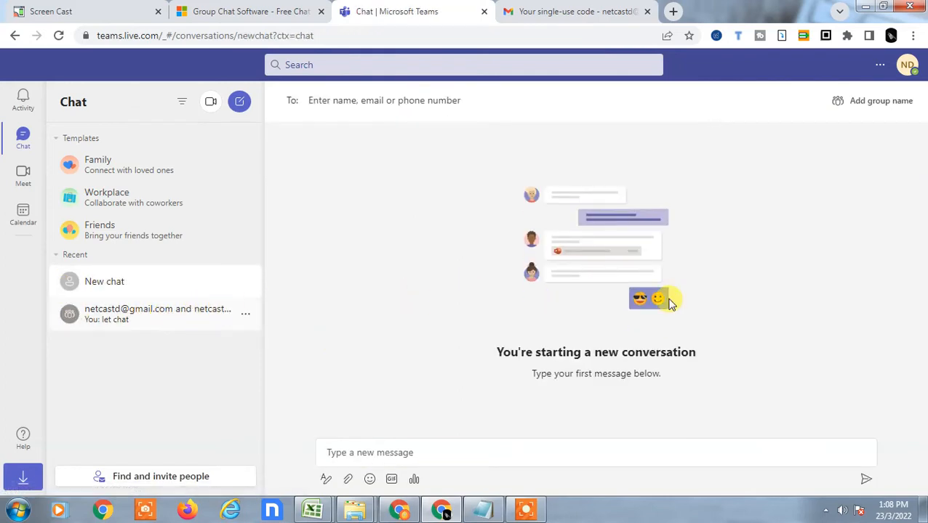
left_click(157, 313)
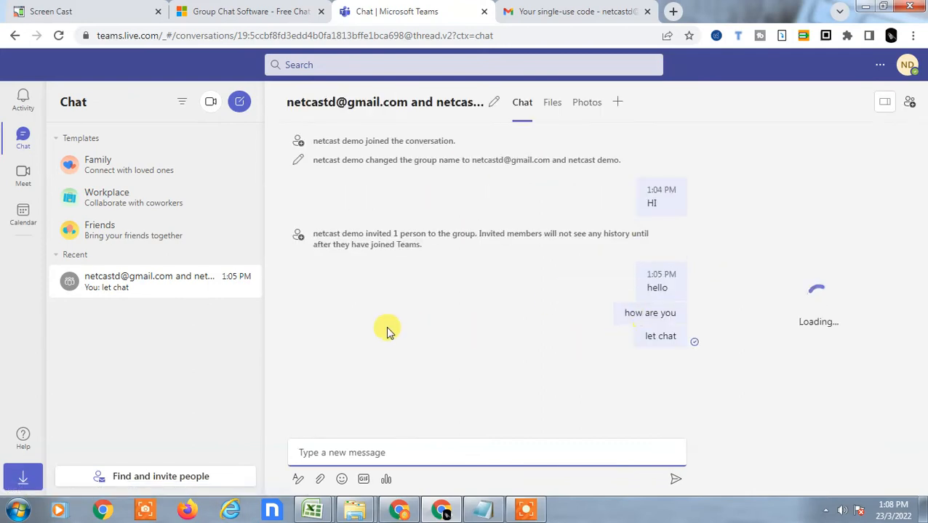
left_click(909, 102)
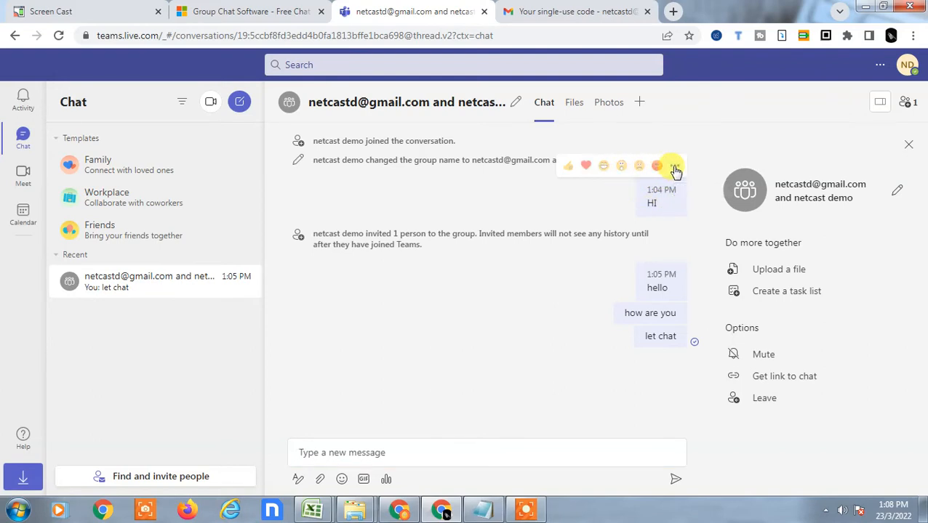
Delete the 'HI' message from its more options menu
left_click(674, 166)
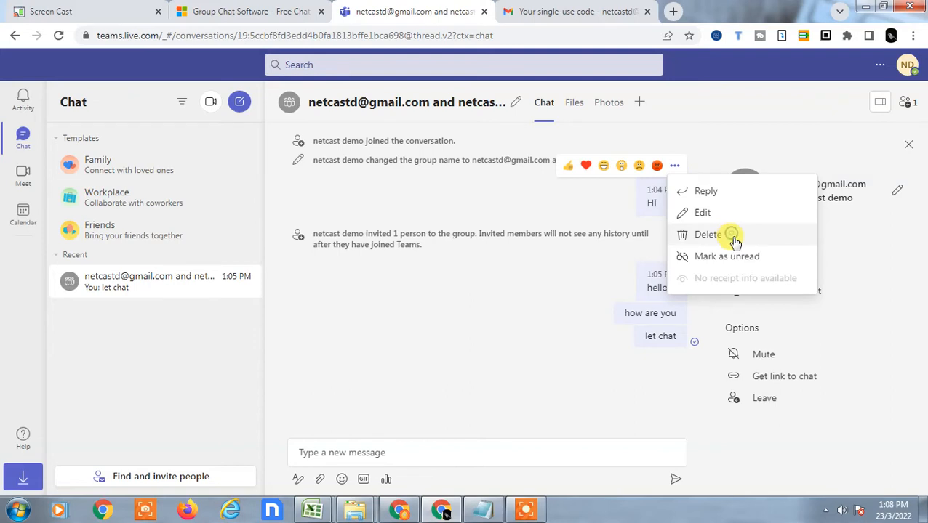
left_click(707, 234)
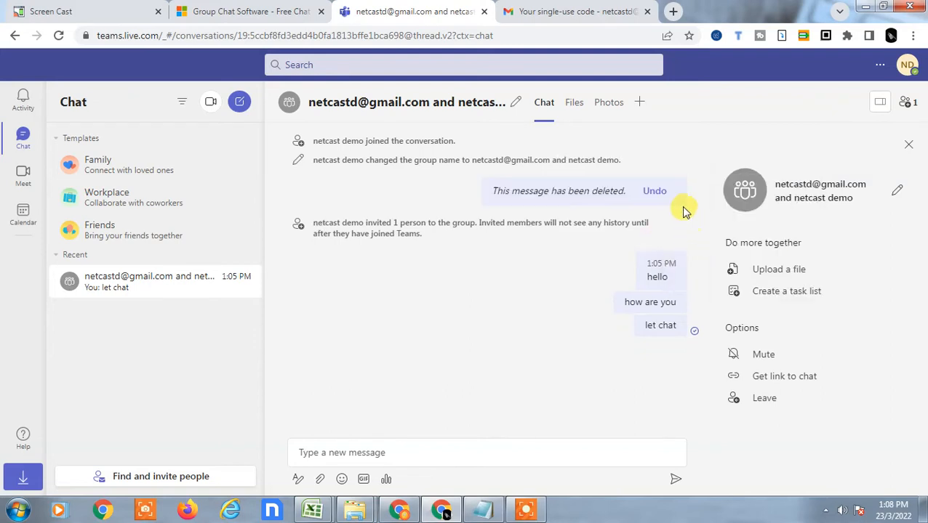
mouse_move(645, 196)
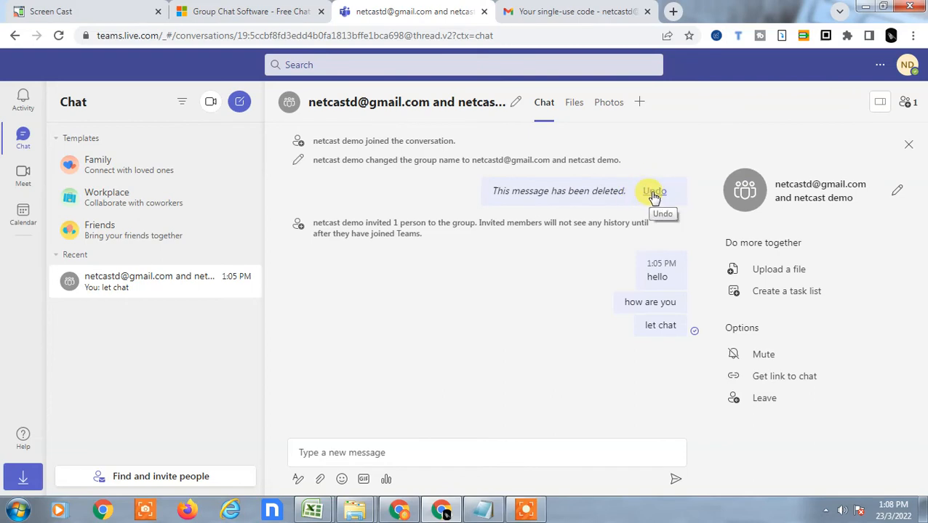
mouse_move(618, 334)
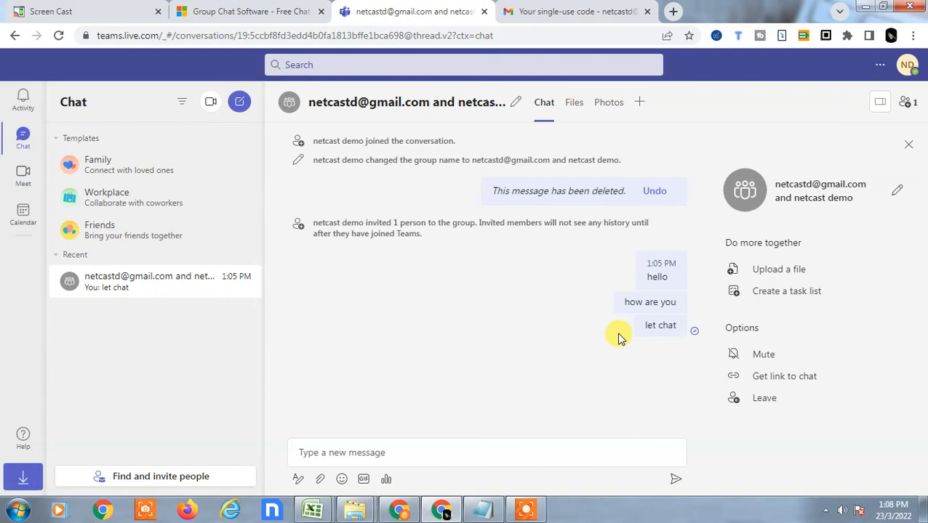
mouse_move(160, 282)
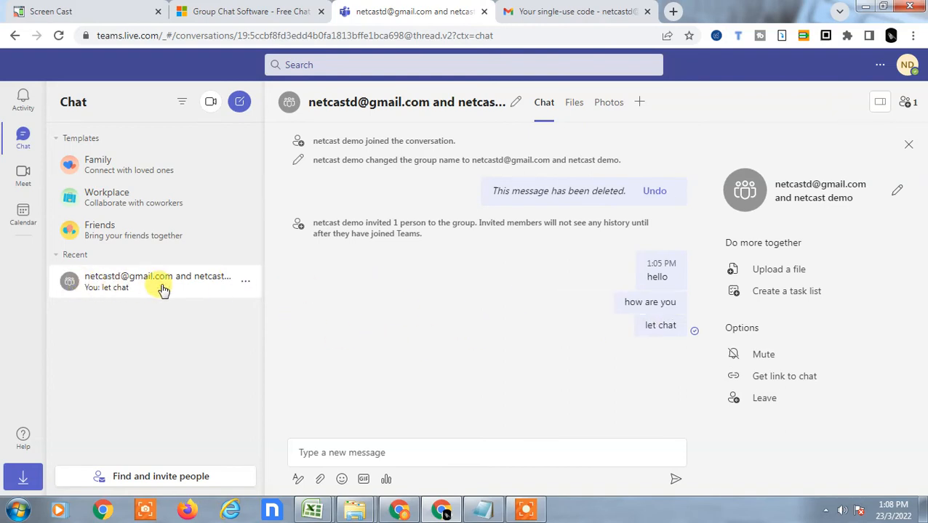
Choose Delete chat from the group conversation's options in the Recent list
left_click(246, 281)
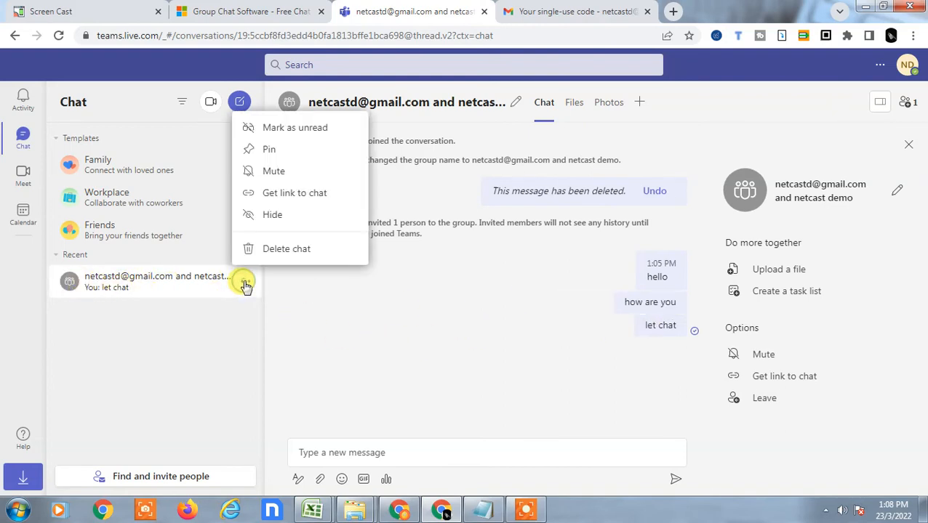
left_click(587, 323)
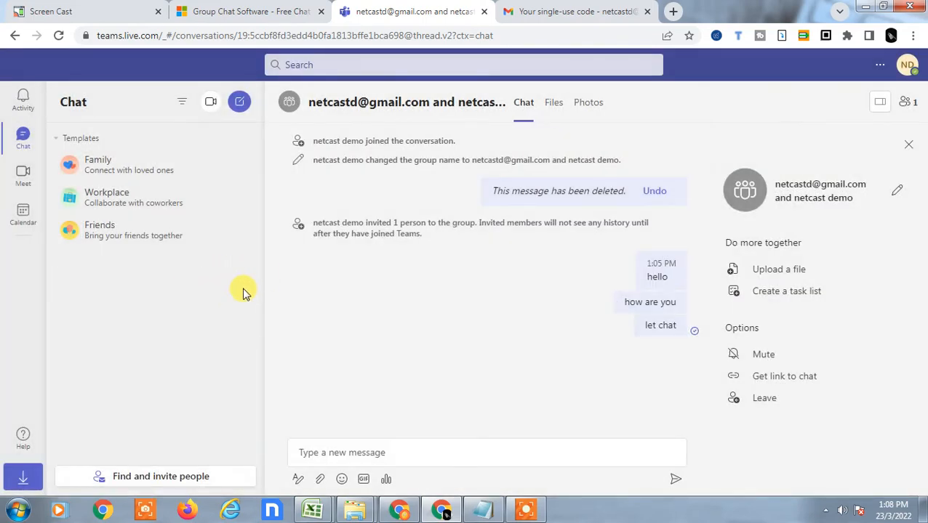
mouse_move(481, 323)
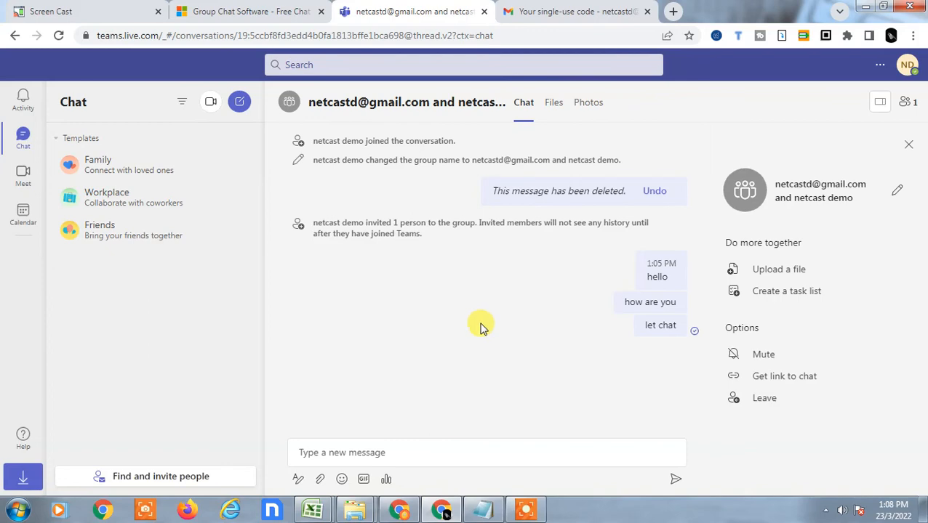